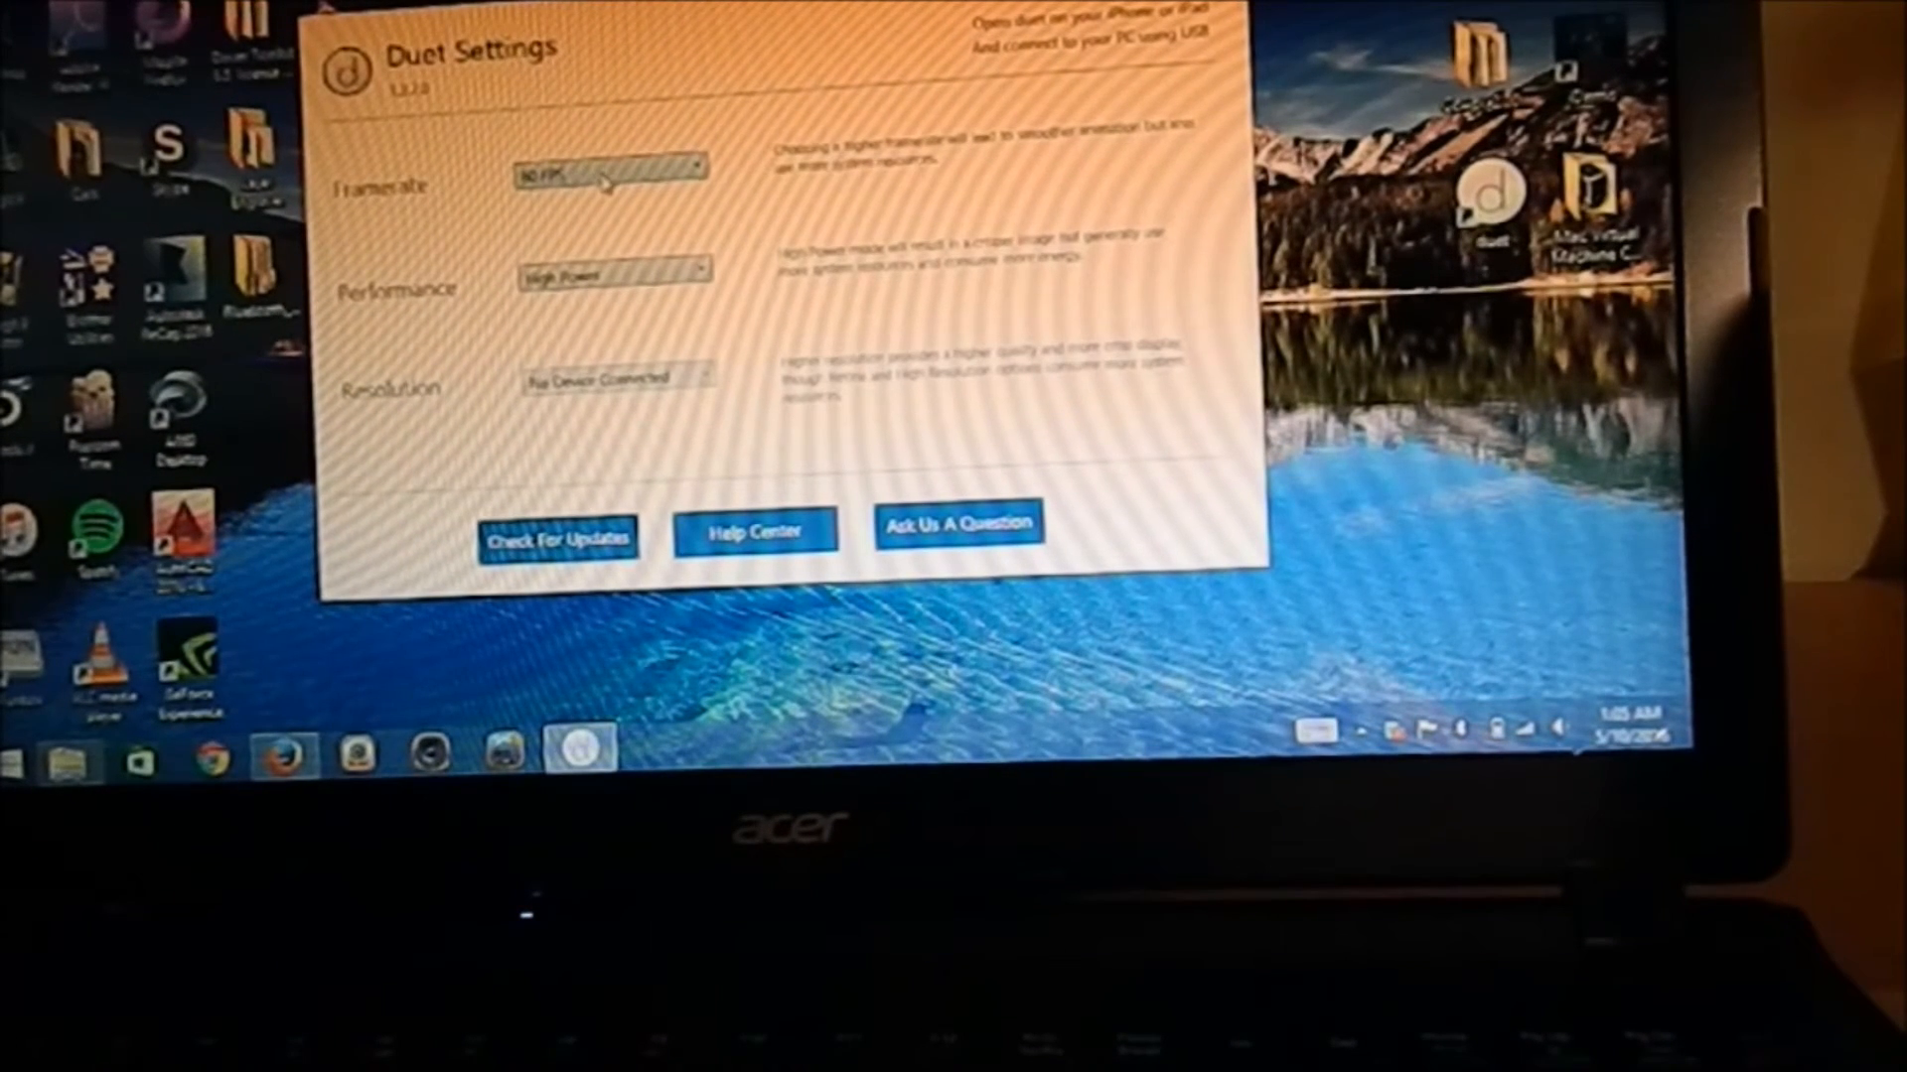
click(608, 167)
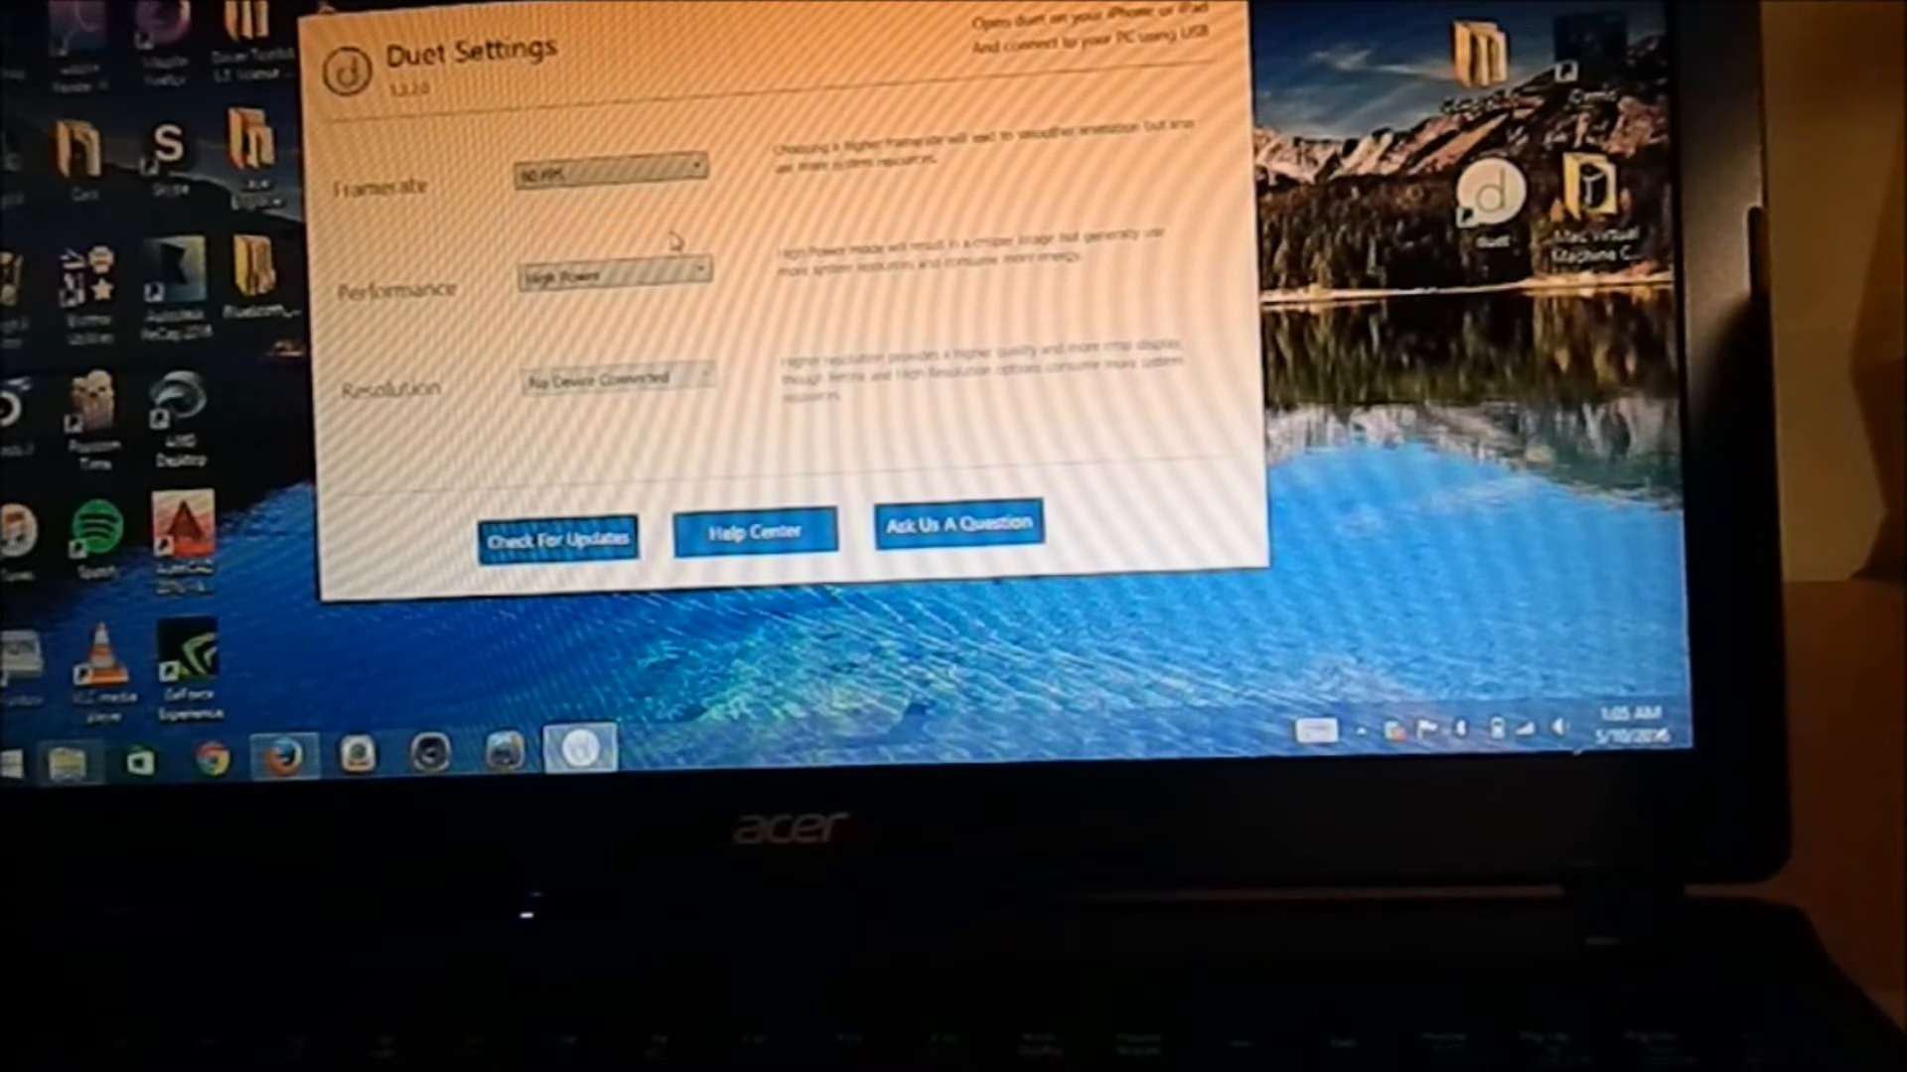
mouse_move(748, 205)
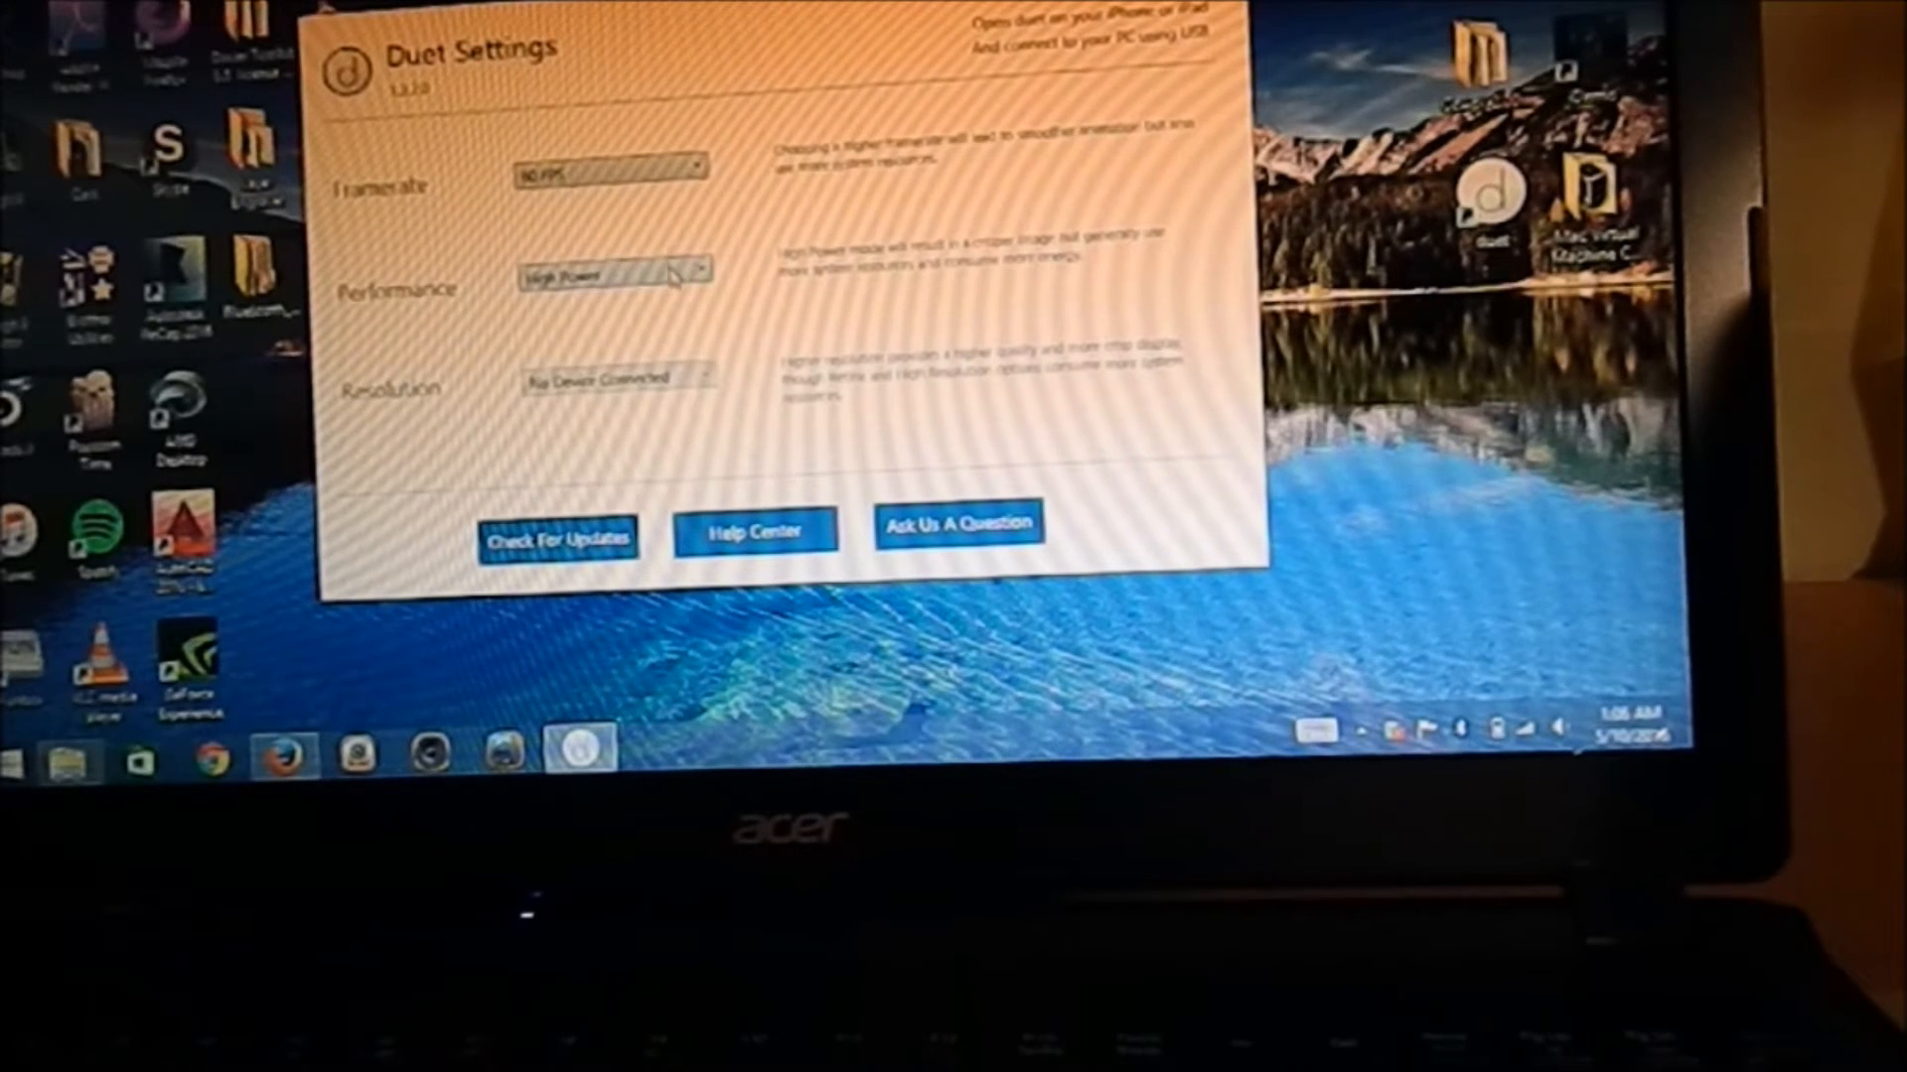
click(613, 272)
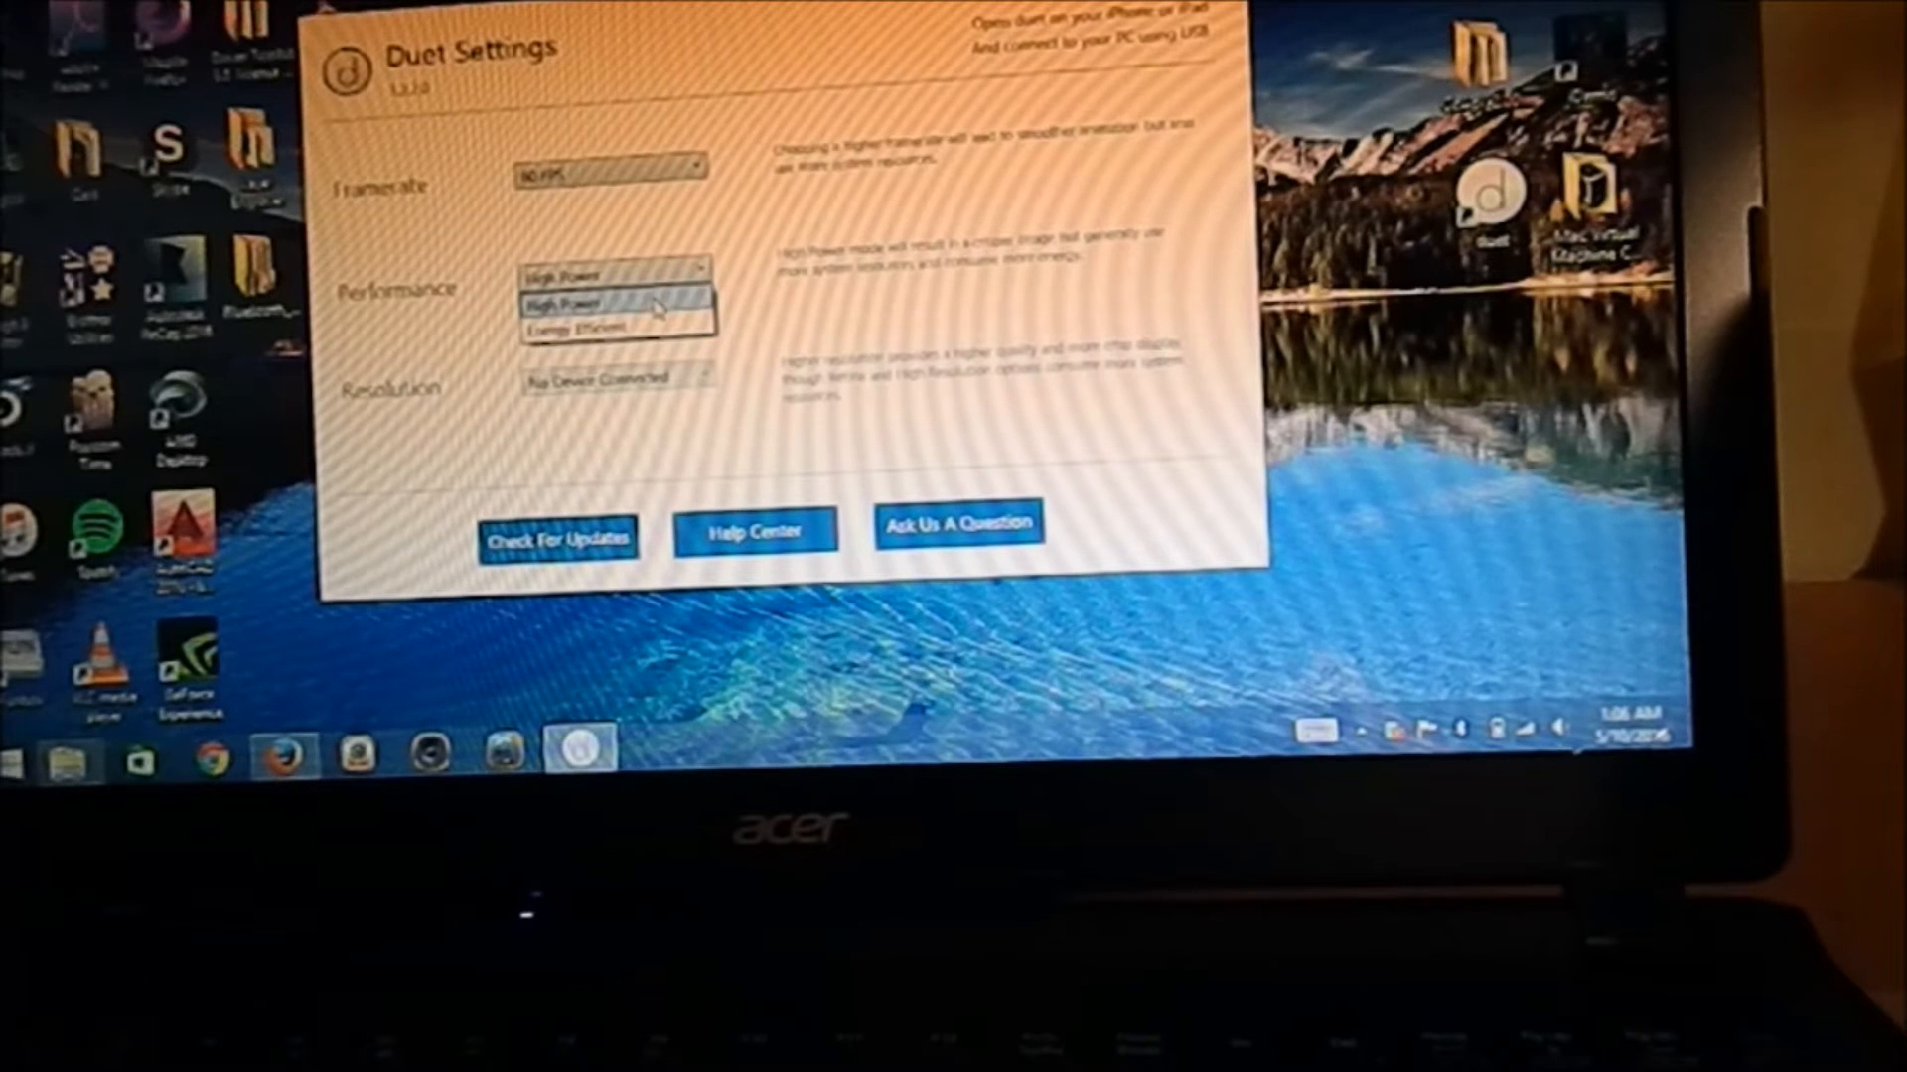
click(614, 303)
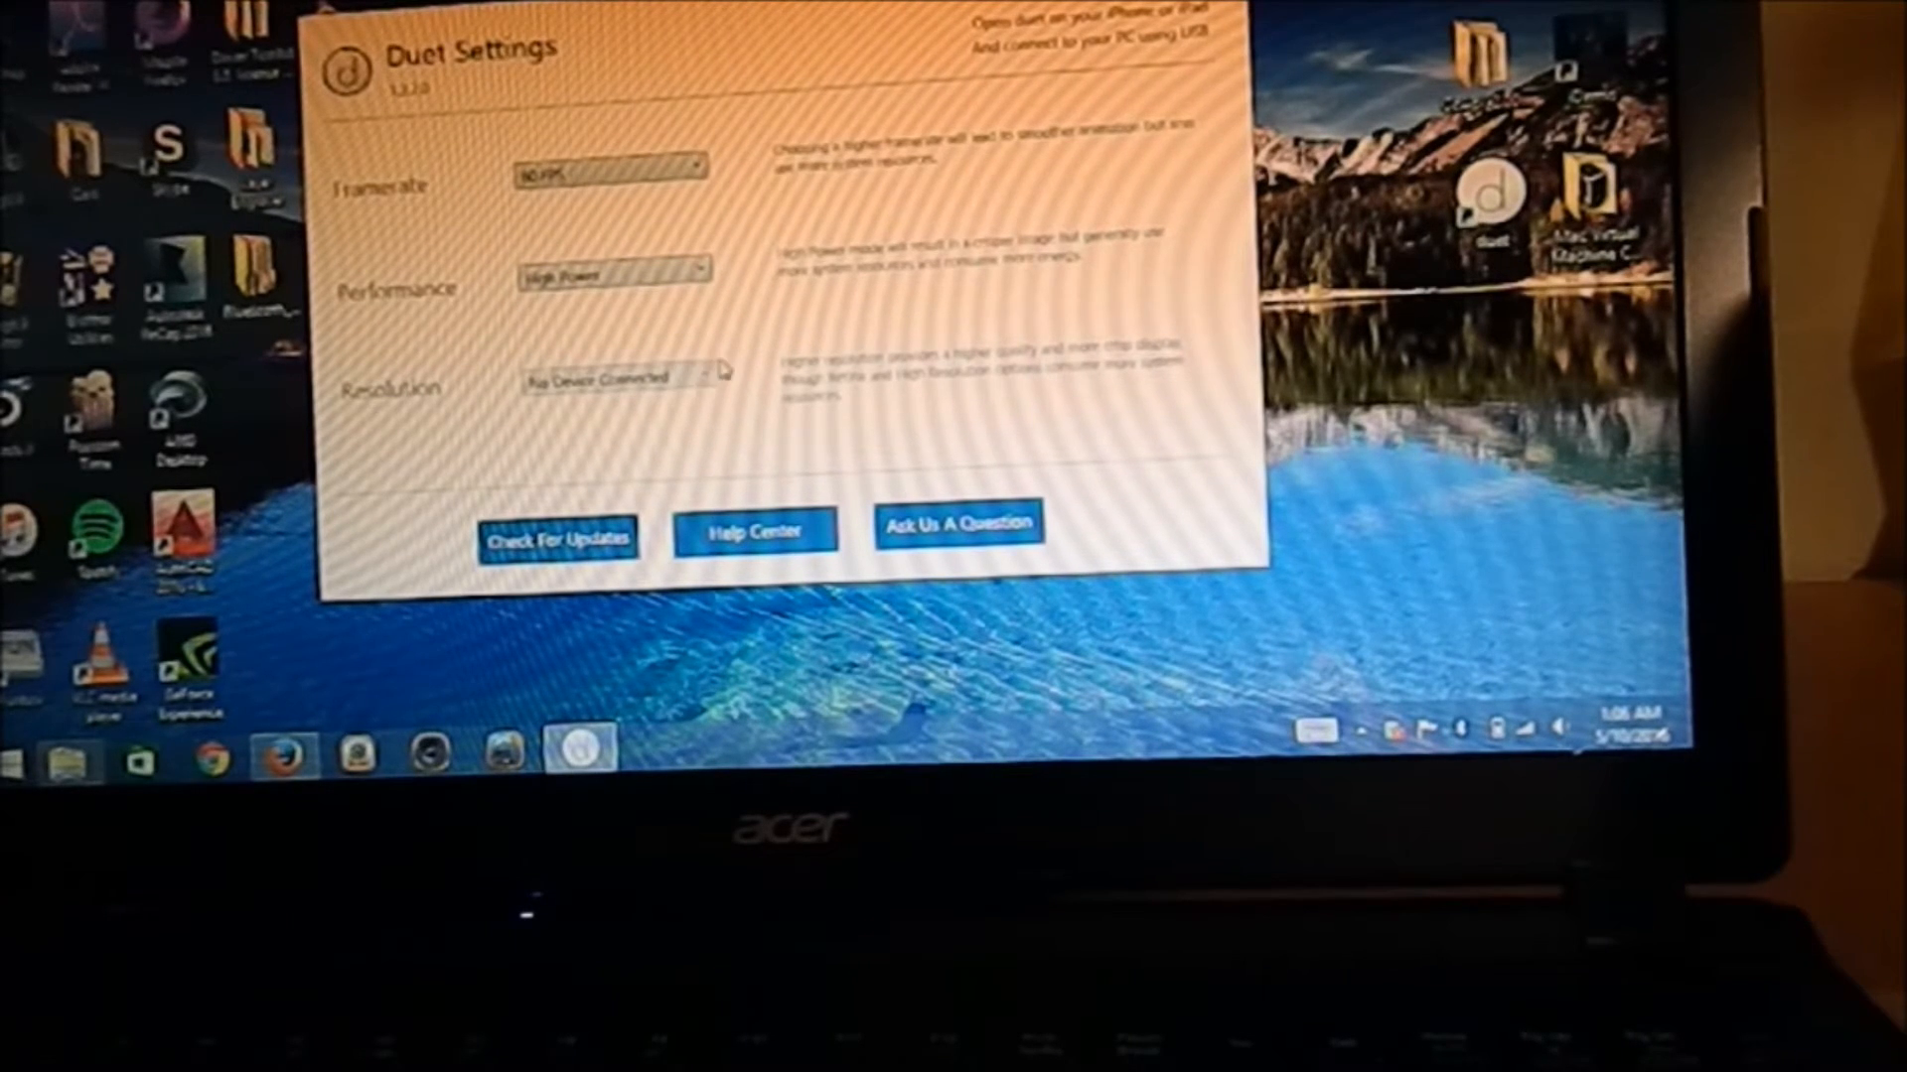
mouse_move(888, 347)
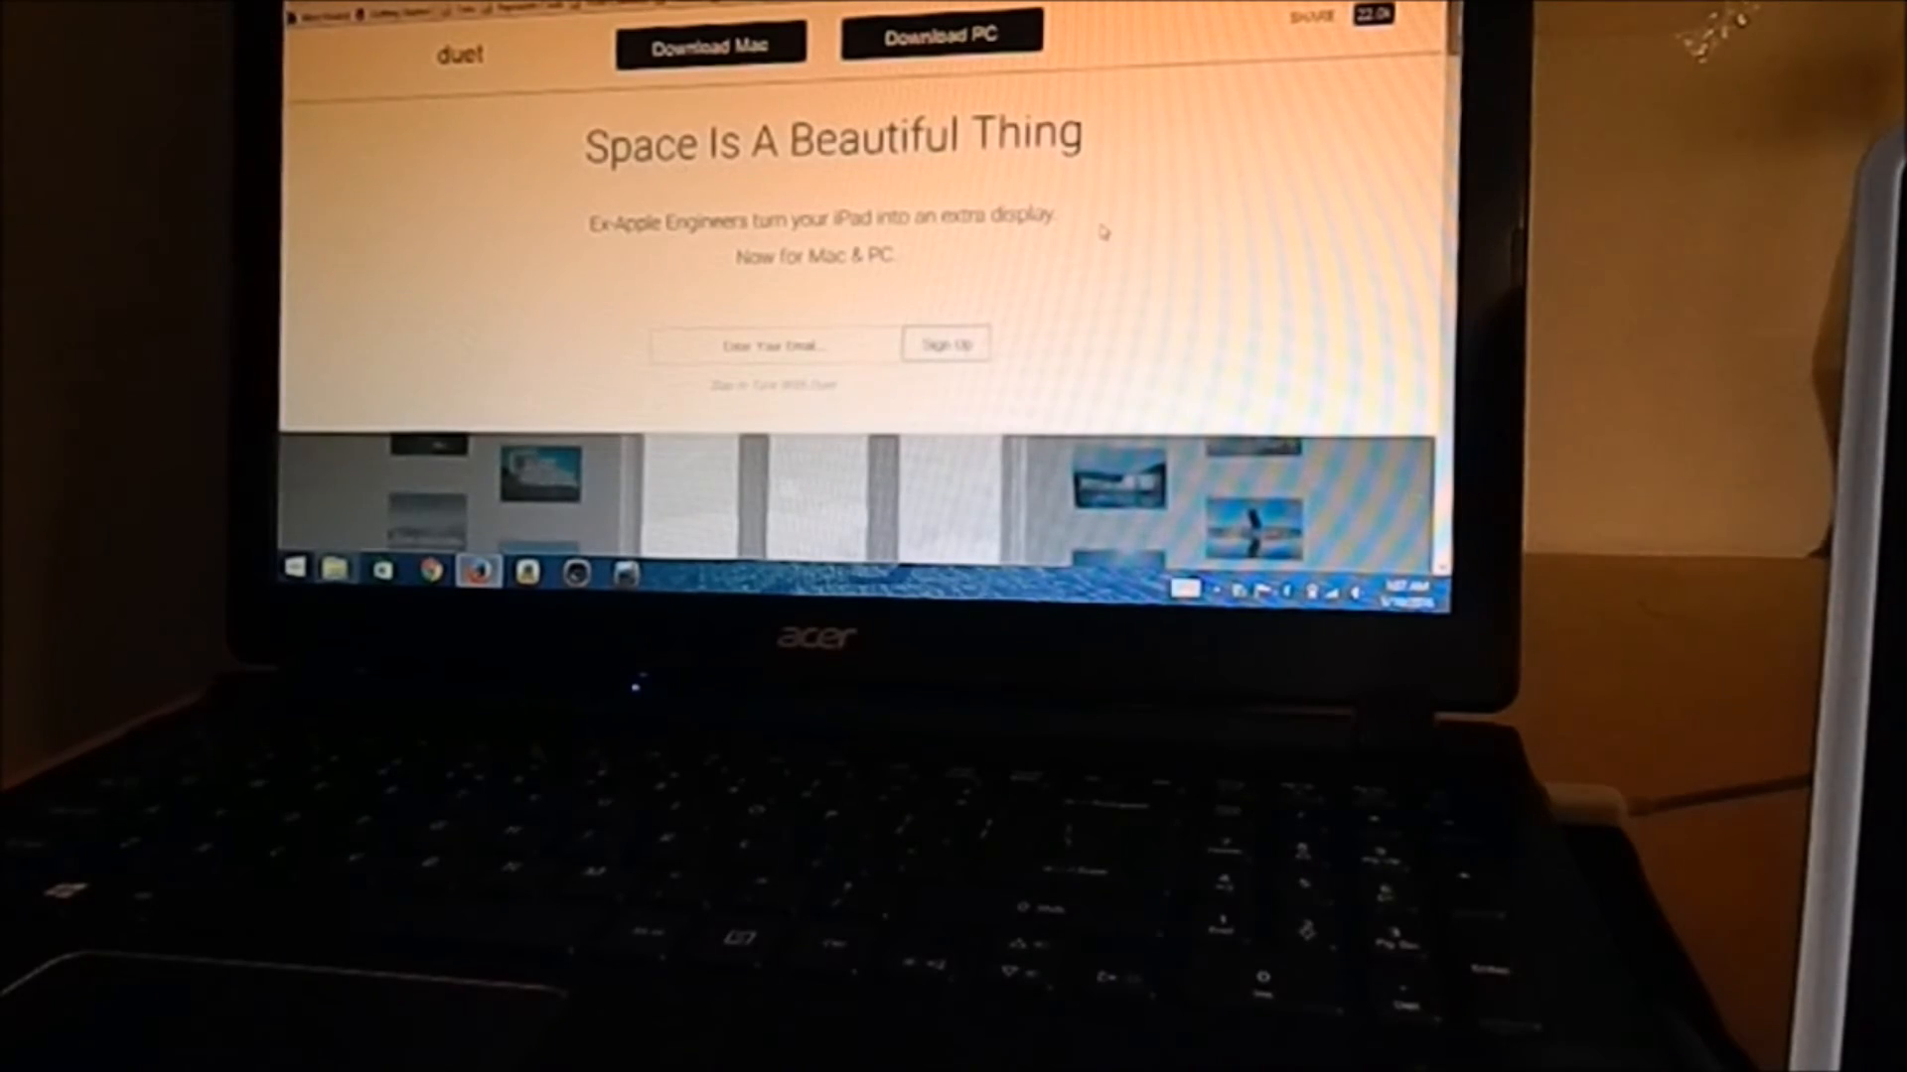
scroll(down, 3)
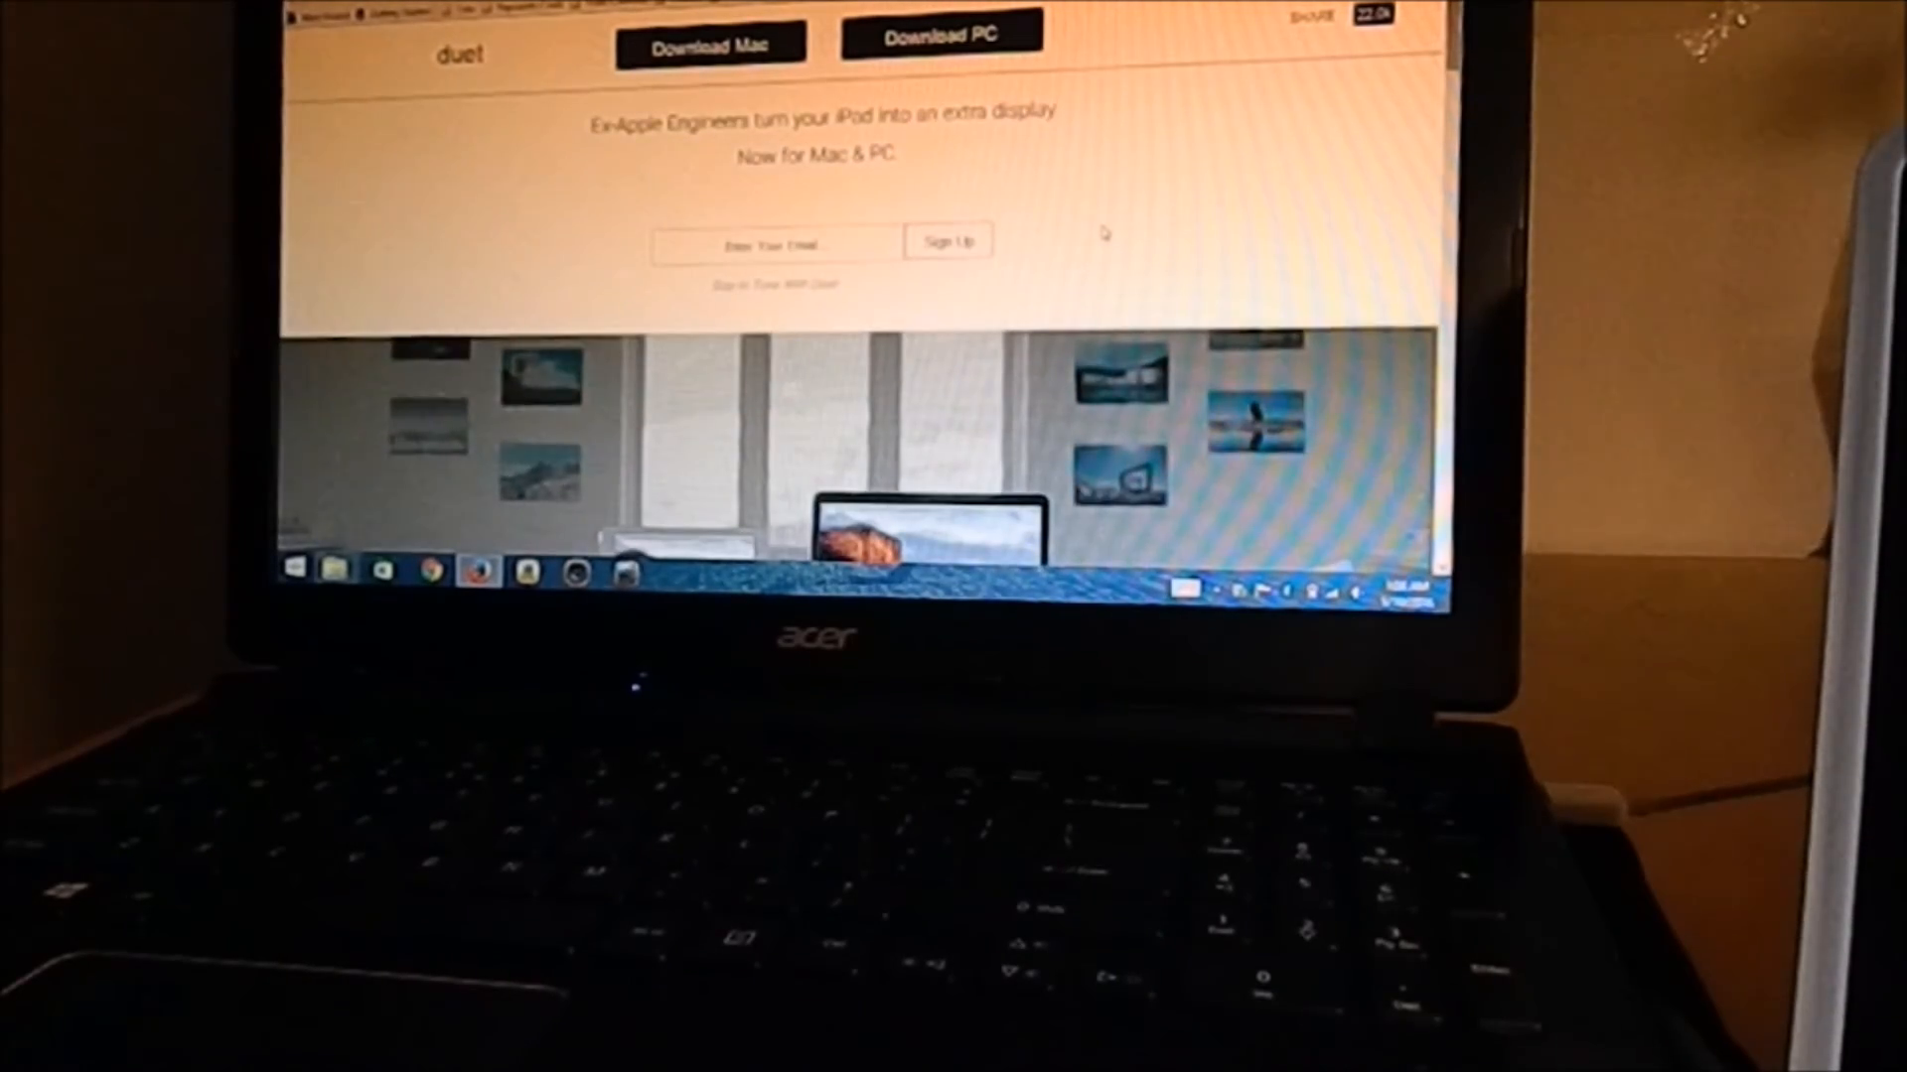
scroll(down, 3)
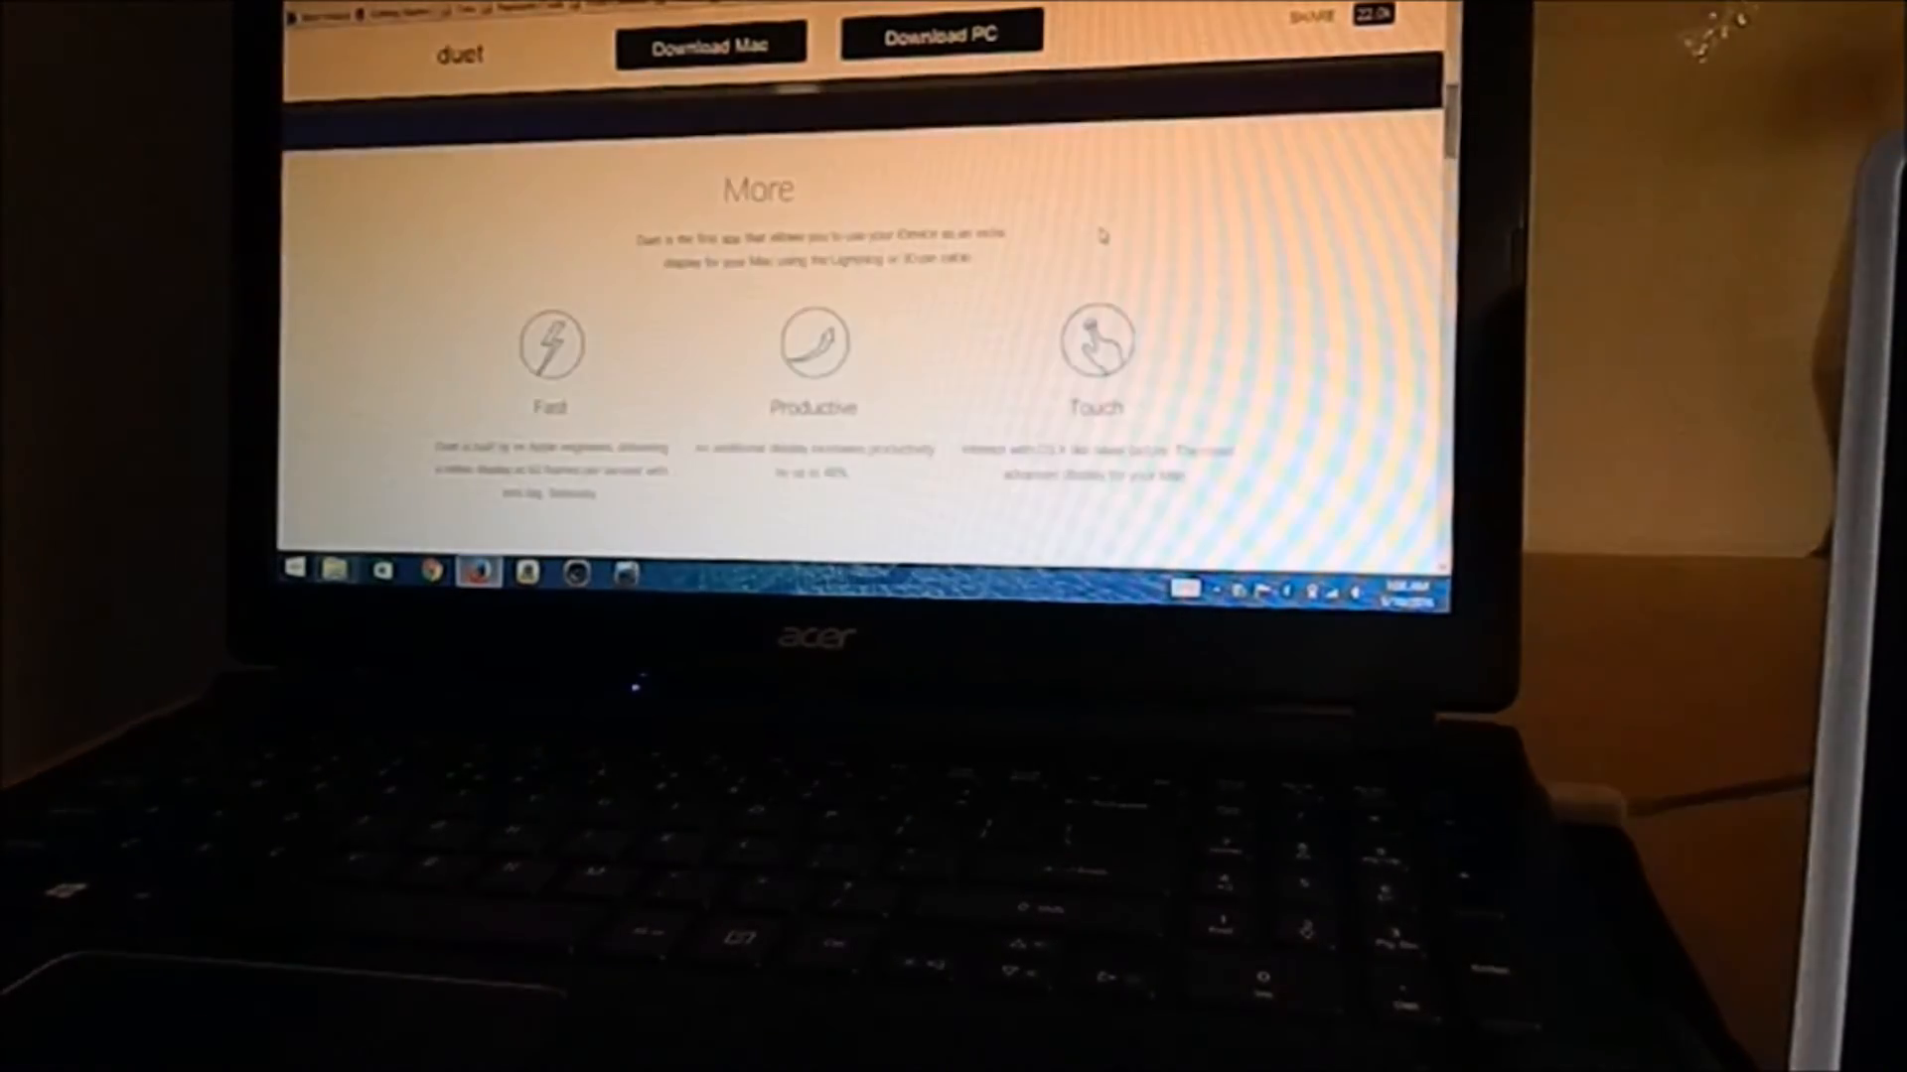
scroll(up, 3)
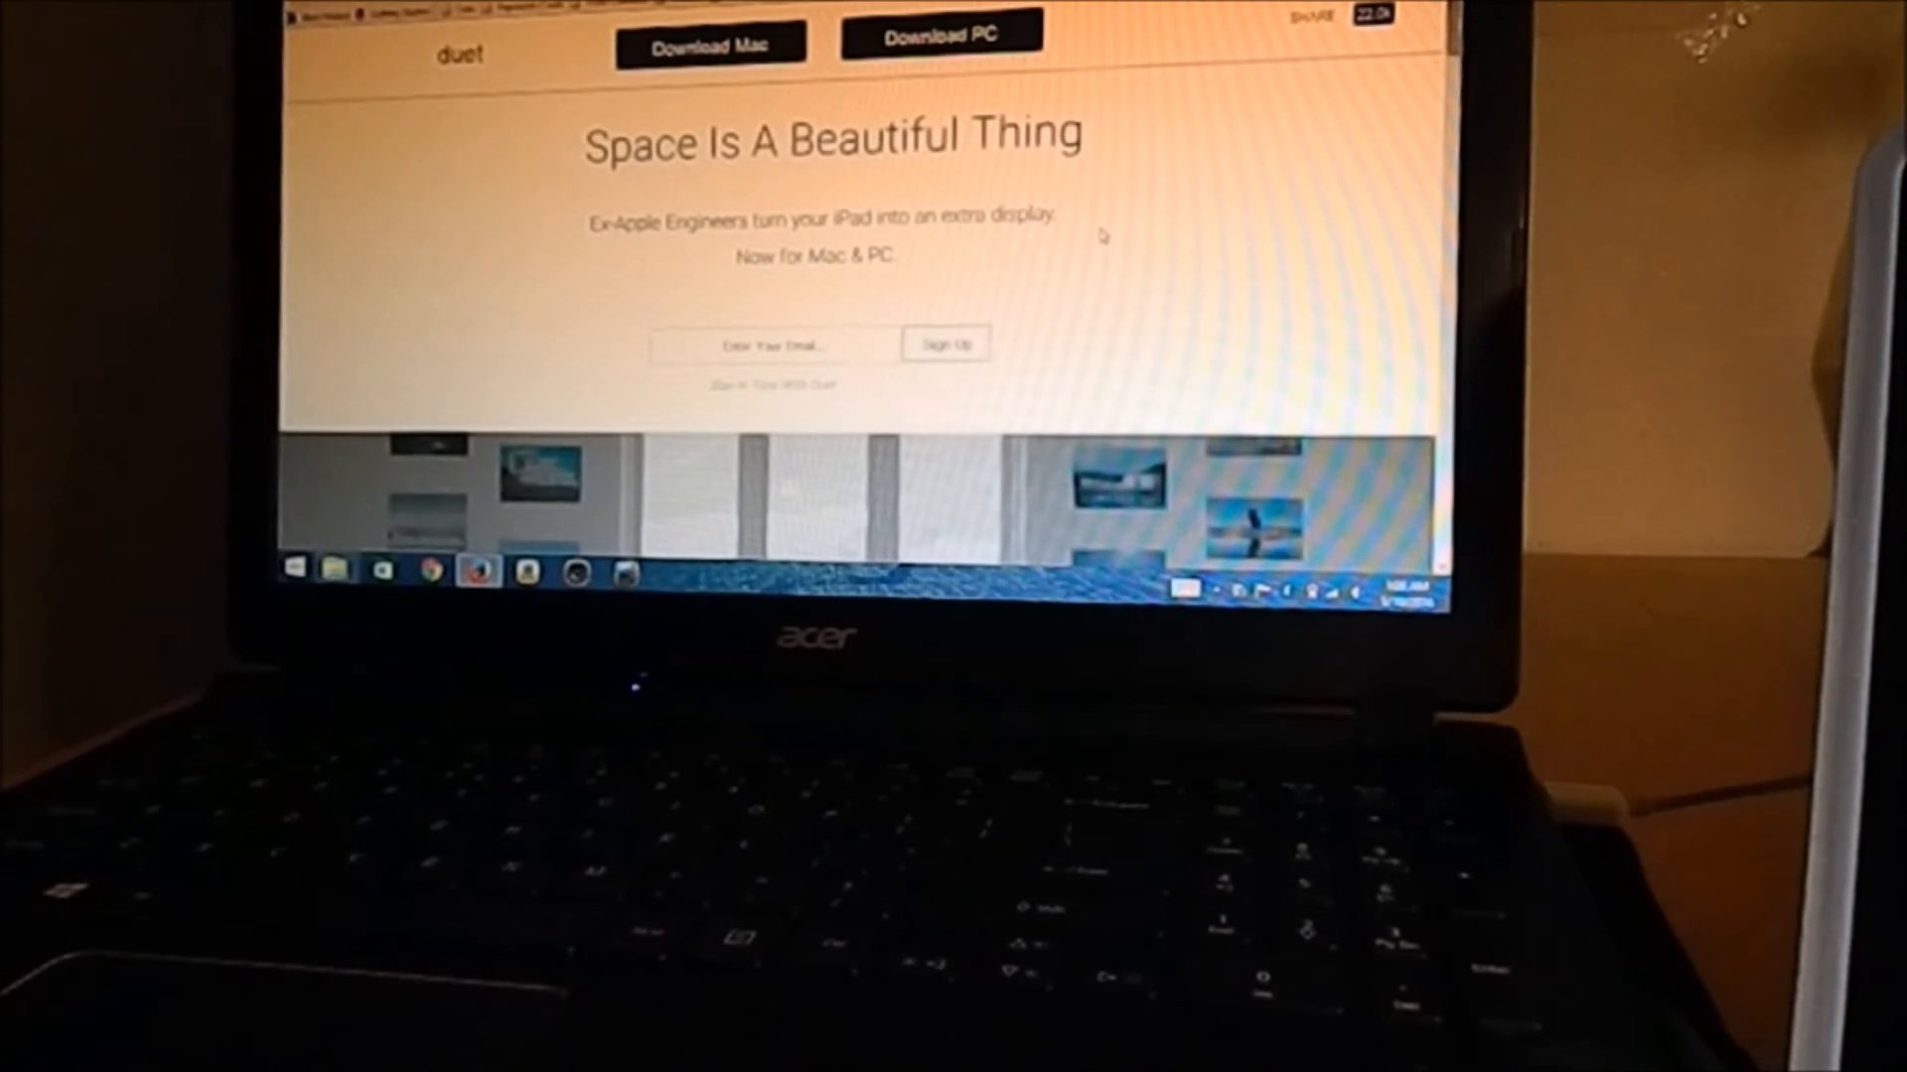